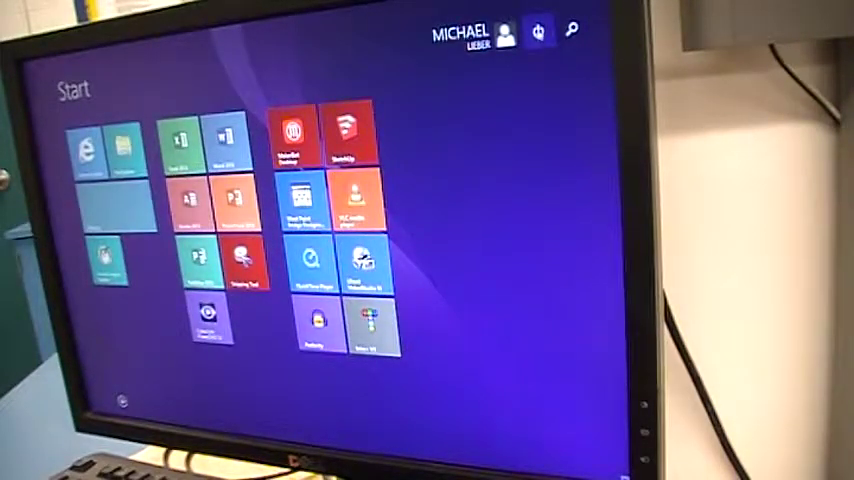
Search for 'Faronics Insight Teacher' from the Start screen and launch it.
{"action": "left_click", "coordinate": [538, 32]}
{"action": "type", "text": "far"}
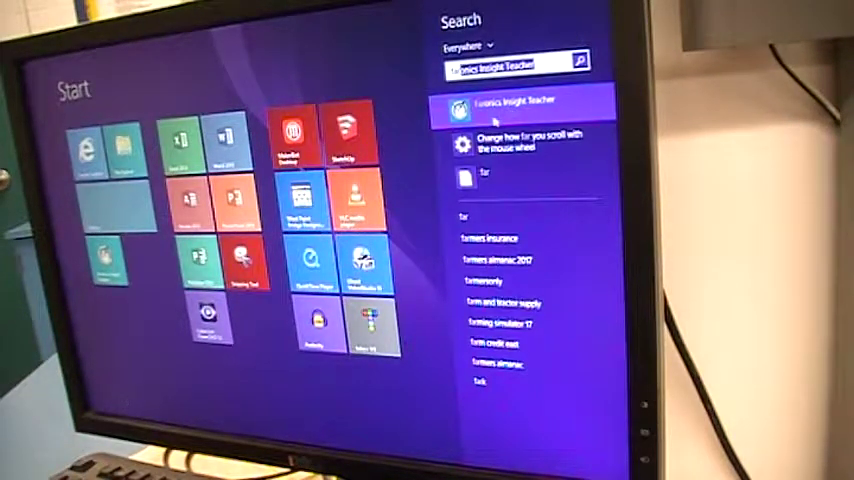
{"action": "left_click", "coordinate": [516, 104]}
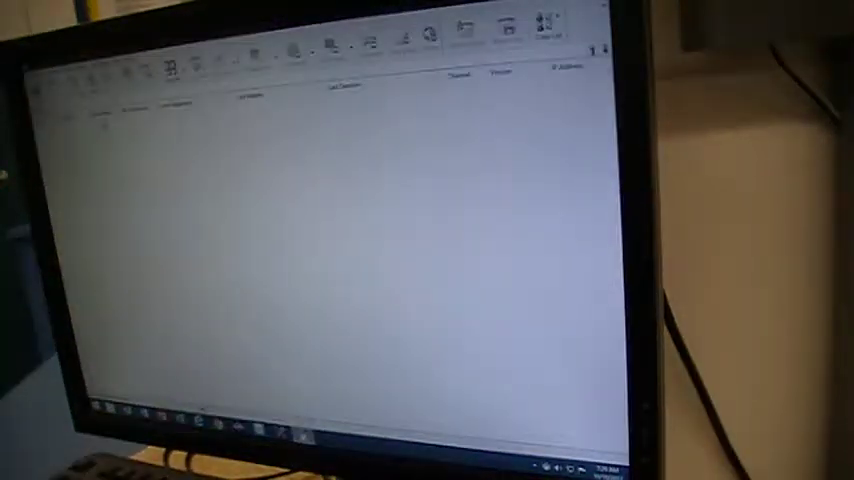